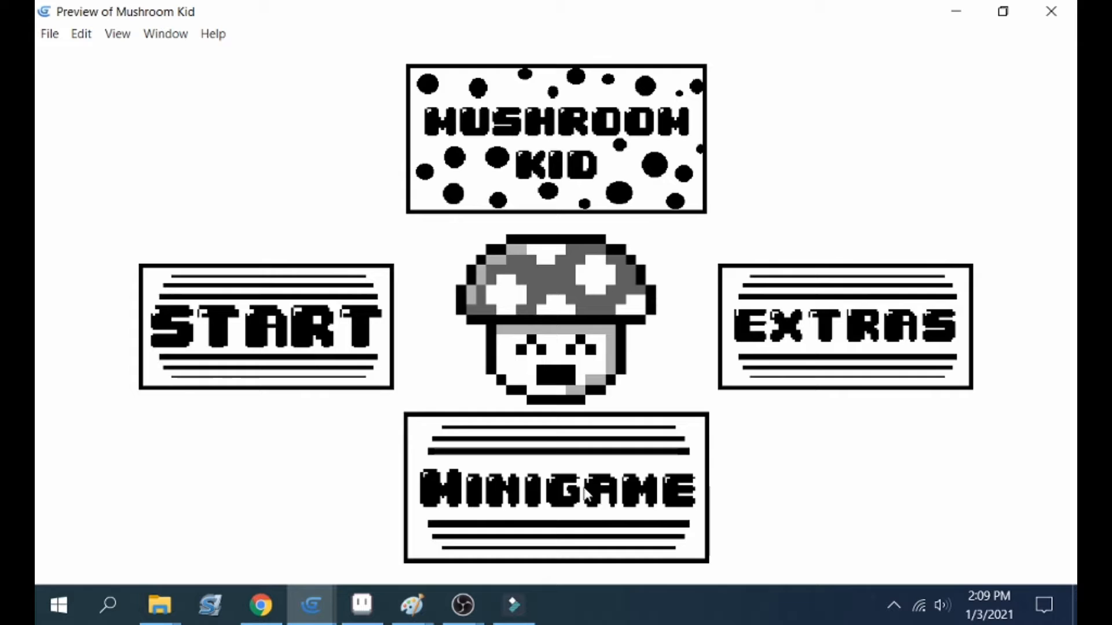
Play through the bonus minigame intro, then start the main Mushroom Kid level.
click(554, 488)
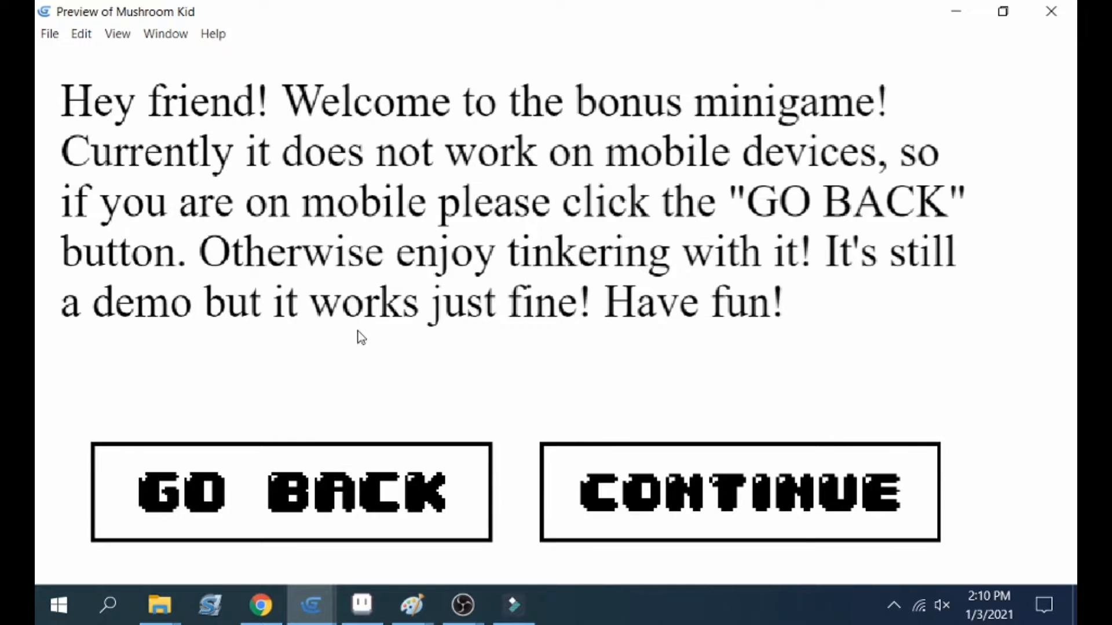
click(739, 492)
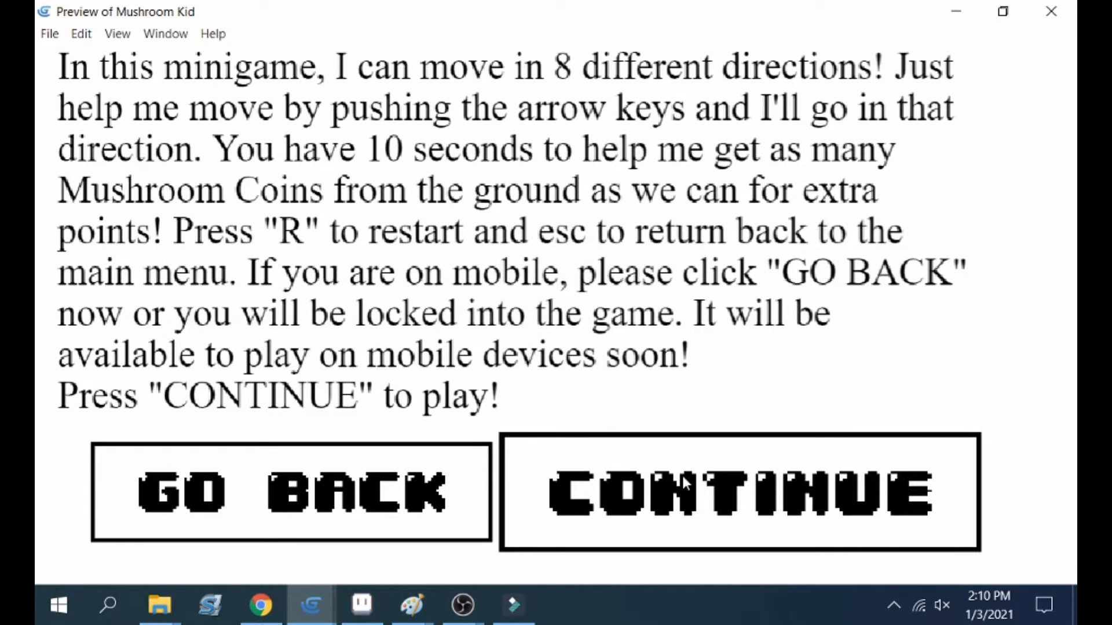
click(739, 491)
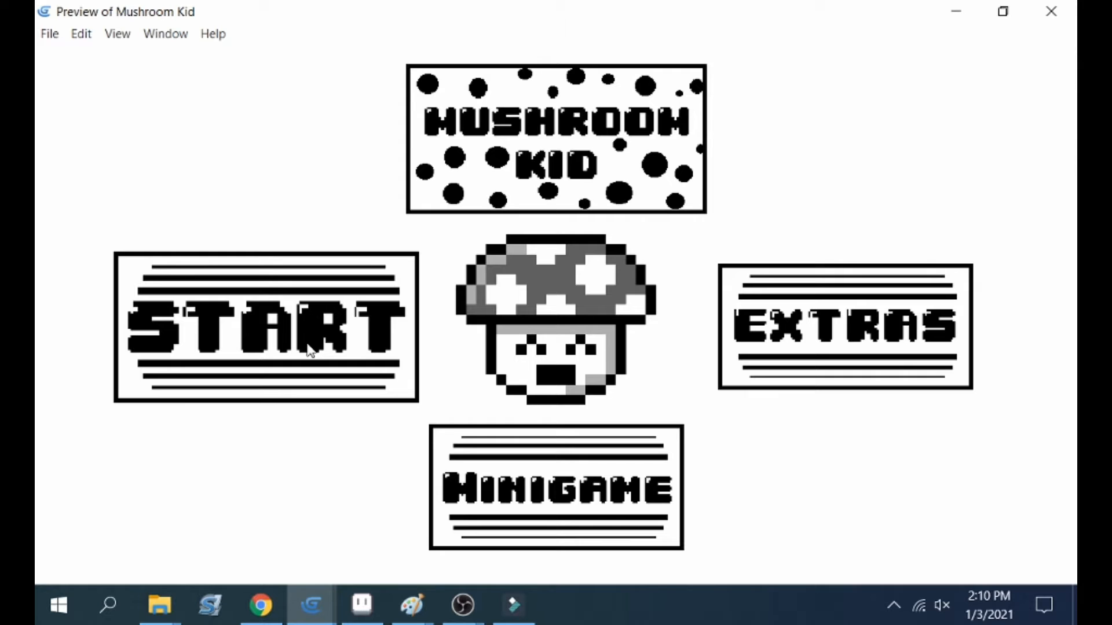
click(264, 327)
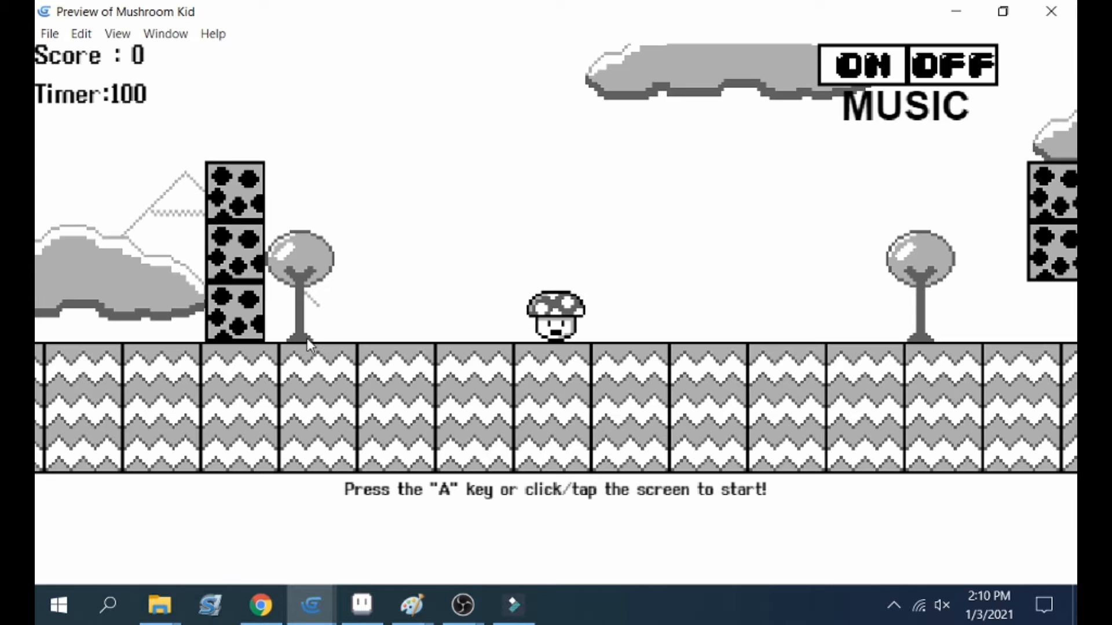
mouse_move(599, 323)
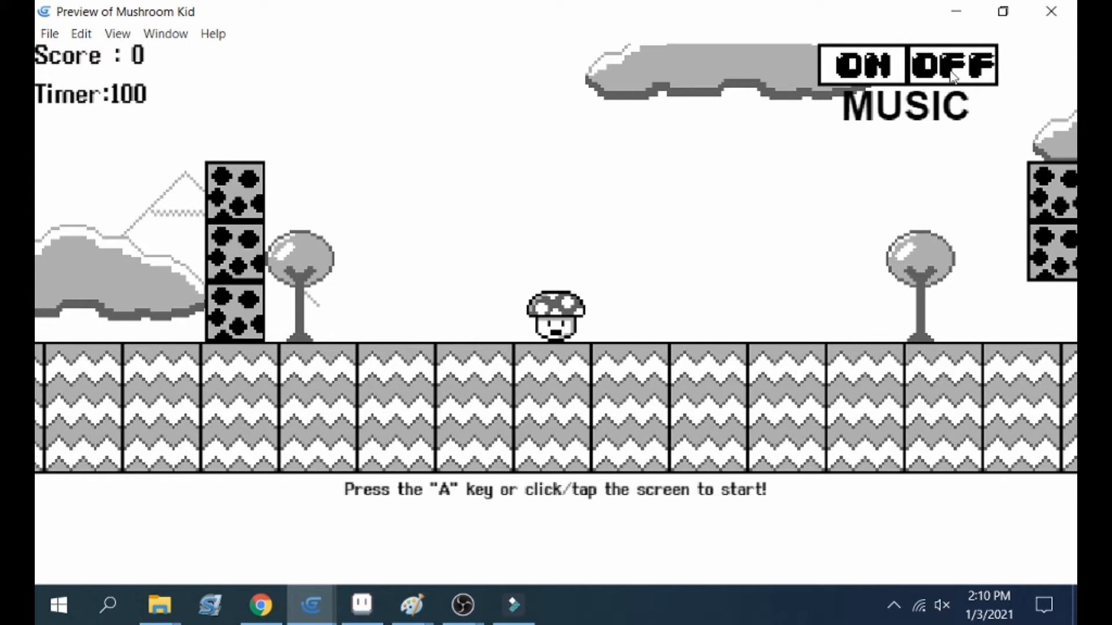
mouse_move(1019, 254)
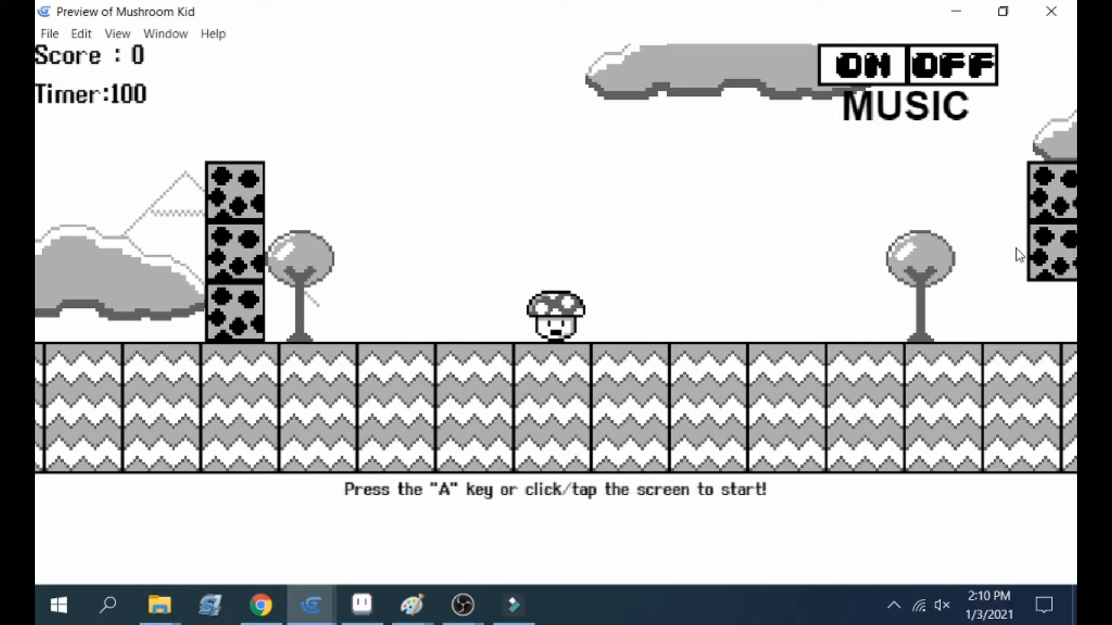
mouse_move(897, 112)
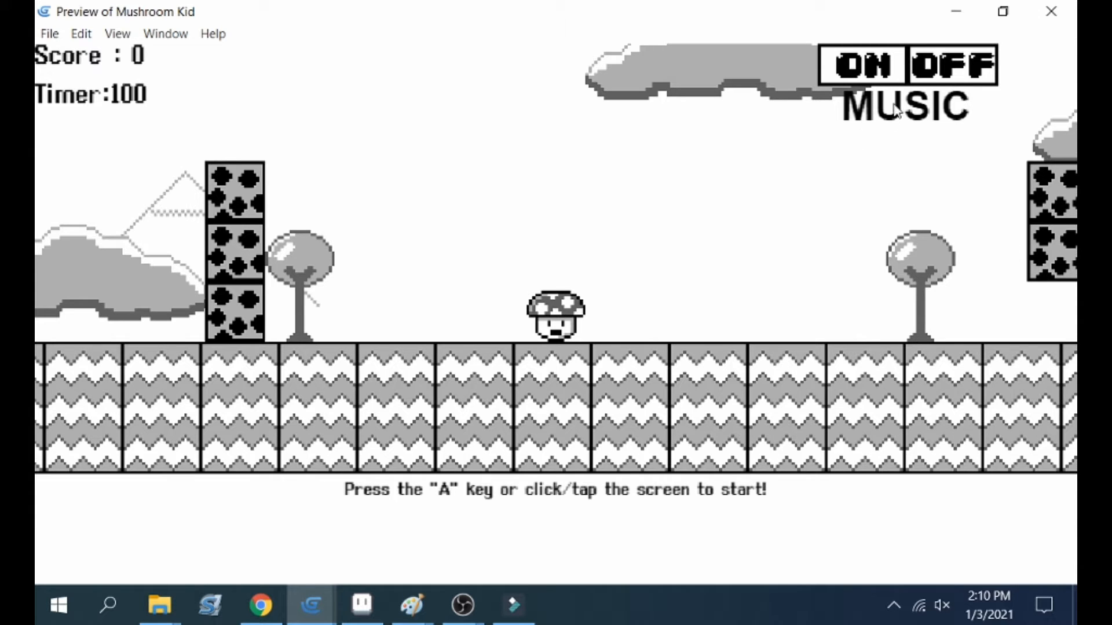
mouse_move(722, 358)
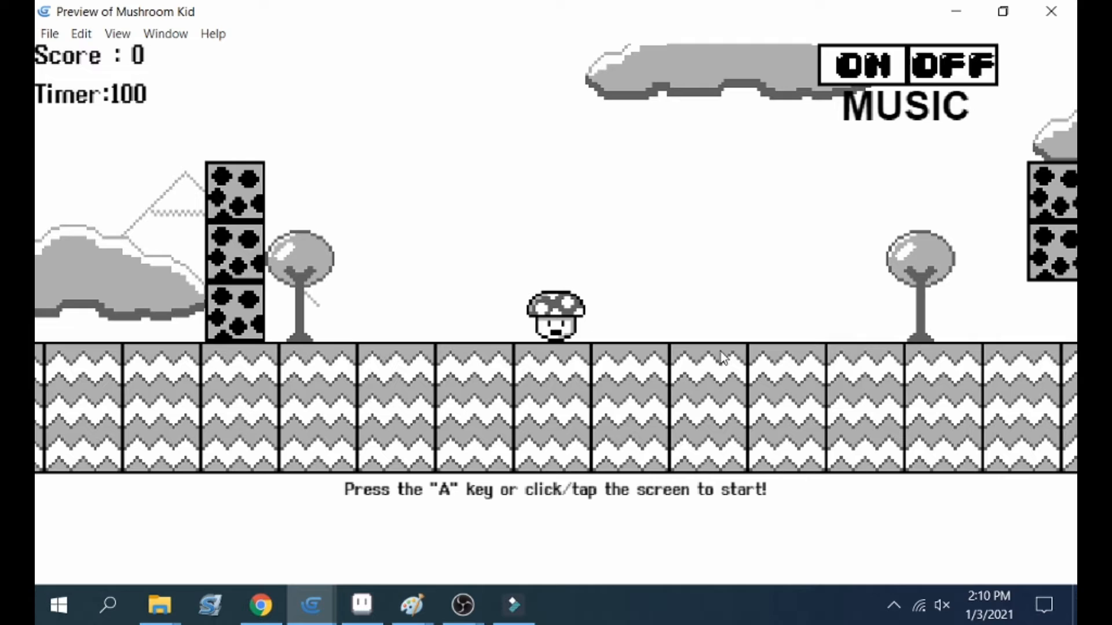
mouse_move(393, 207)
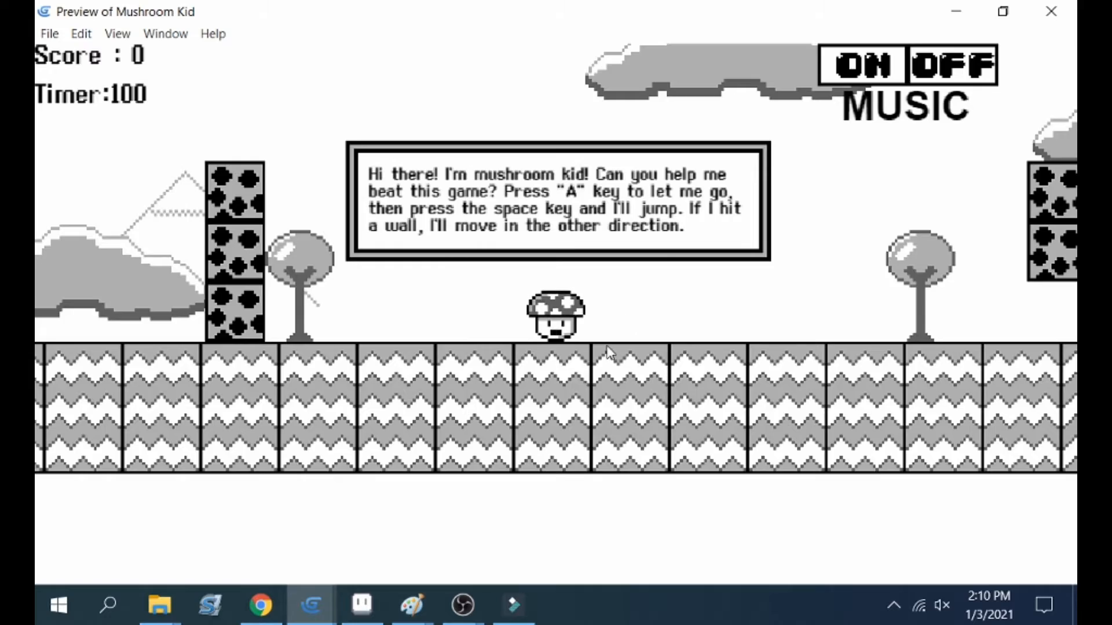
Let Mushroom Kid run with A until an enemy hit ends the round at 750 points.
key(a)
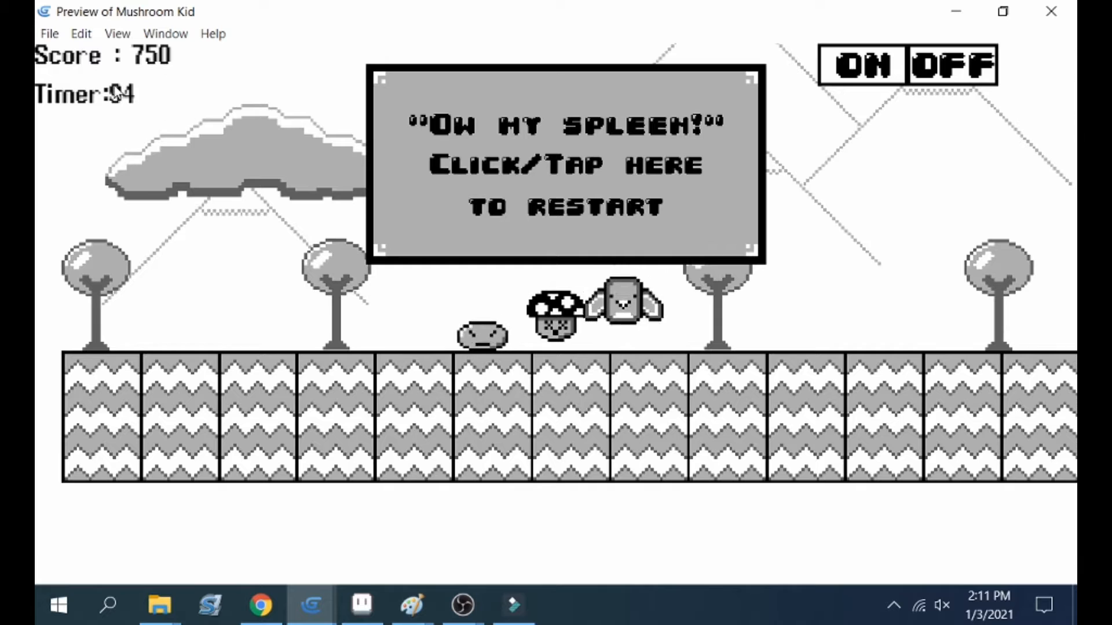
Restart from the game-over screen and replay the level to the GOAL mushroom.
click(565, 167)
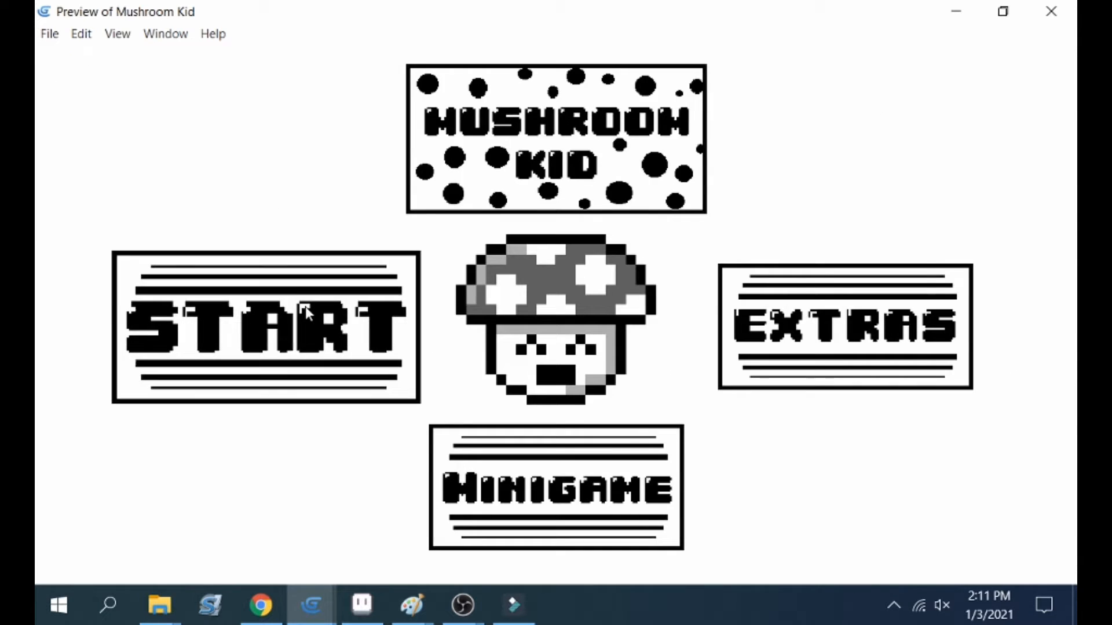
click(264, 327)
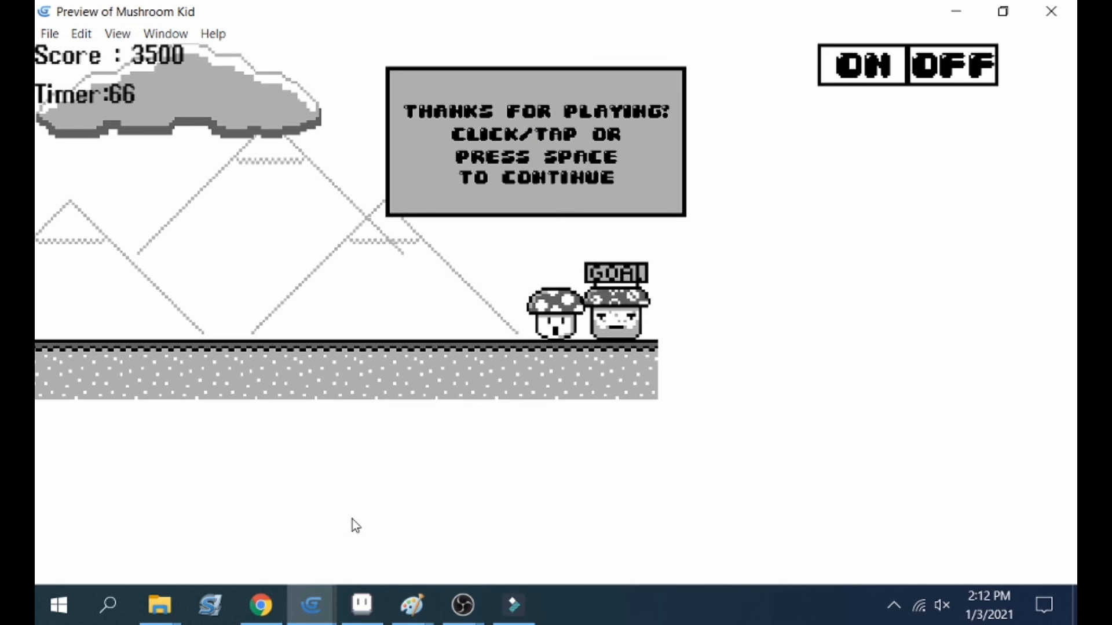
Switch to Aseprite, show Sprite-0001 and play its two-frame exclamation-mark animation.
click(362, 605)
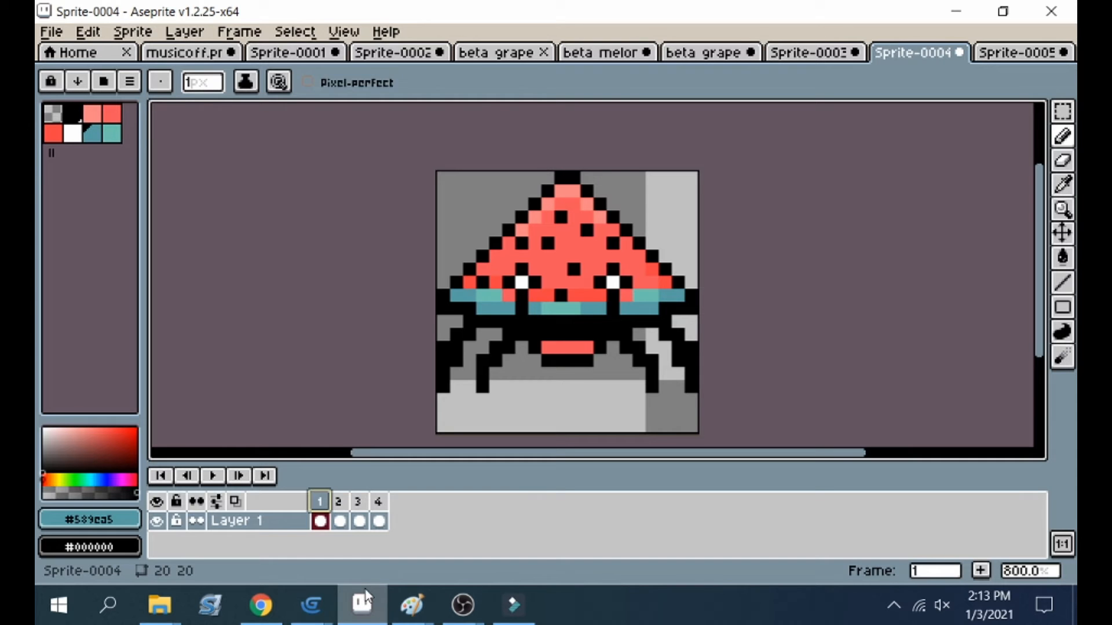
mouse_move(332, 205)
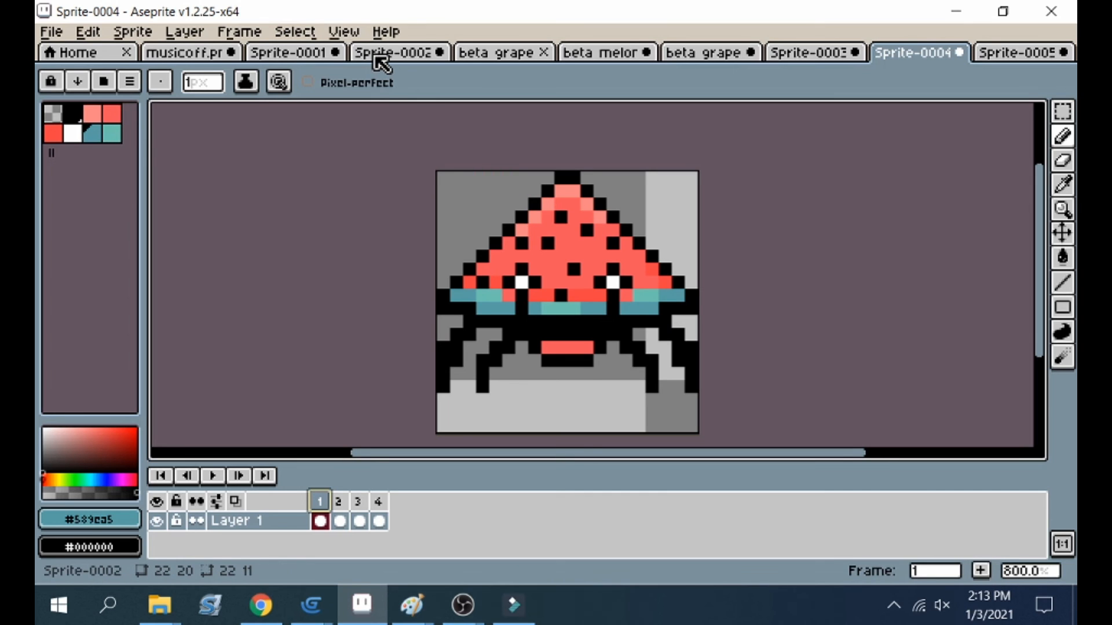
click(397, 52)
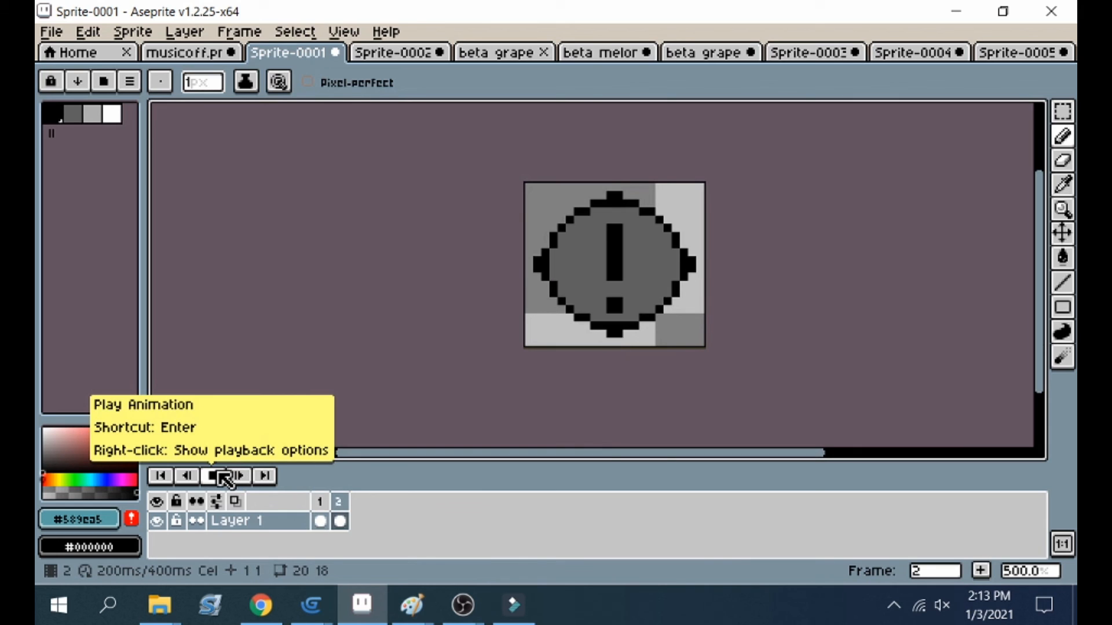
click(221, 476)
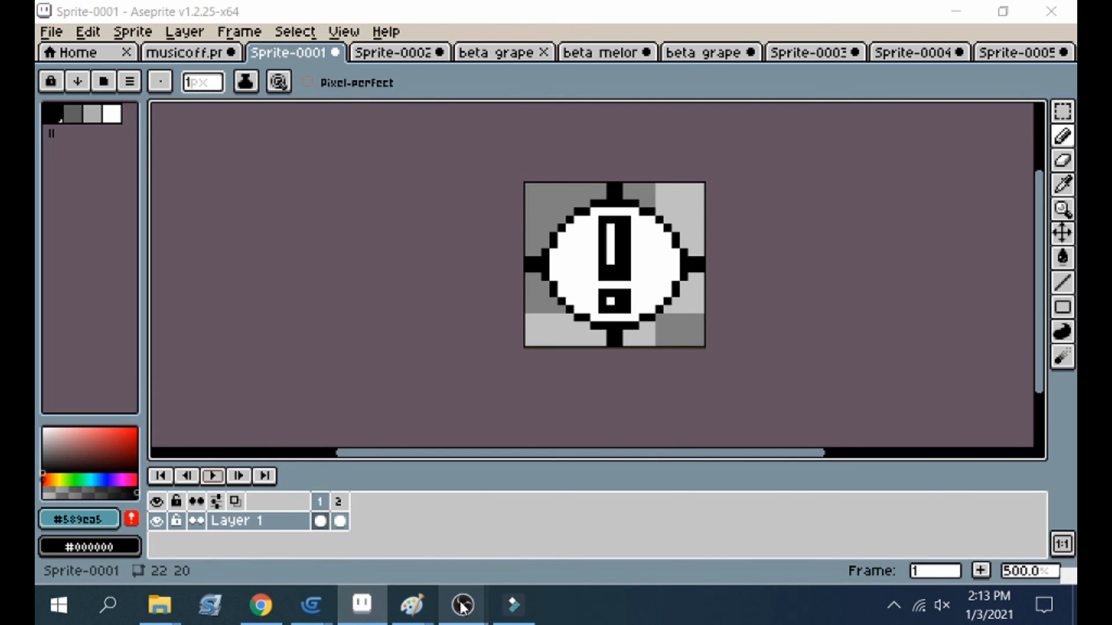